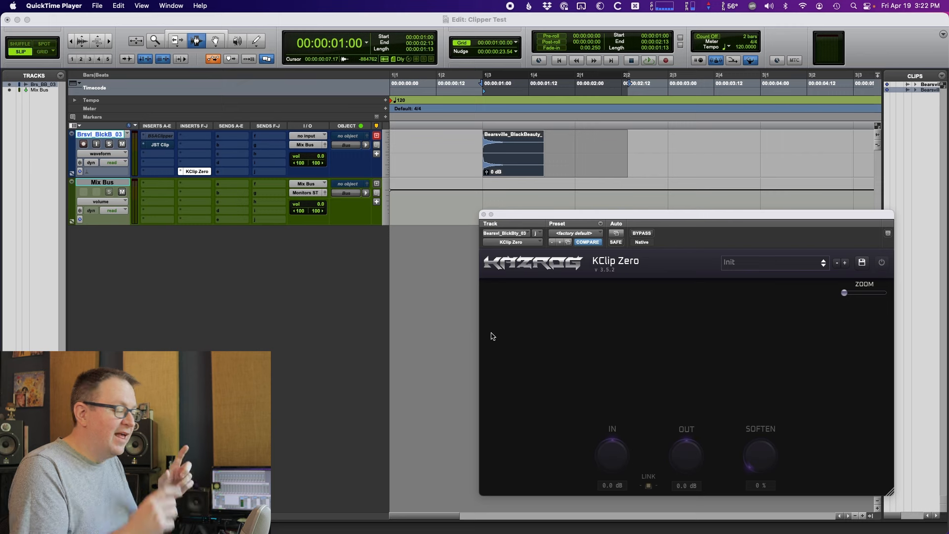
{"action": "mouse_move", "coordinate": [492, 387]}
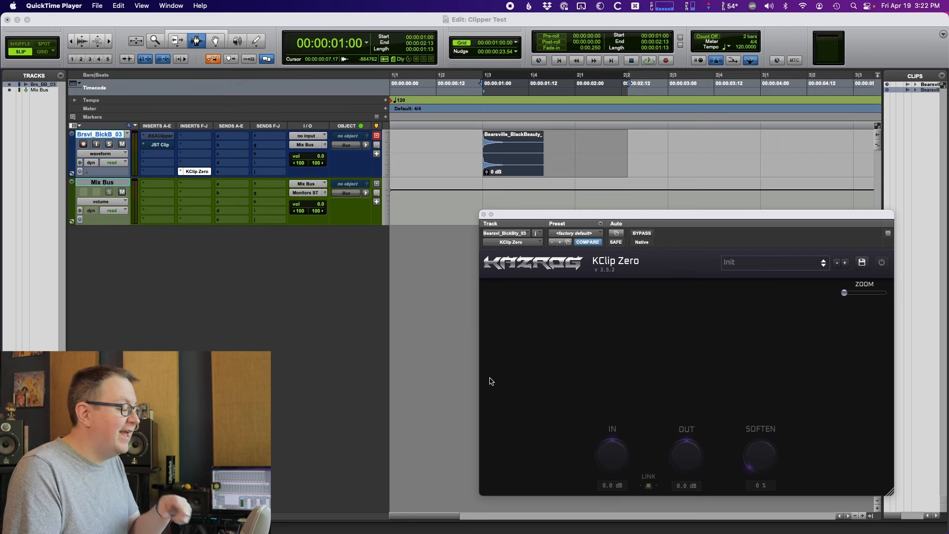
{"action": "mouse_move", "coordinate": [748, 295]}
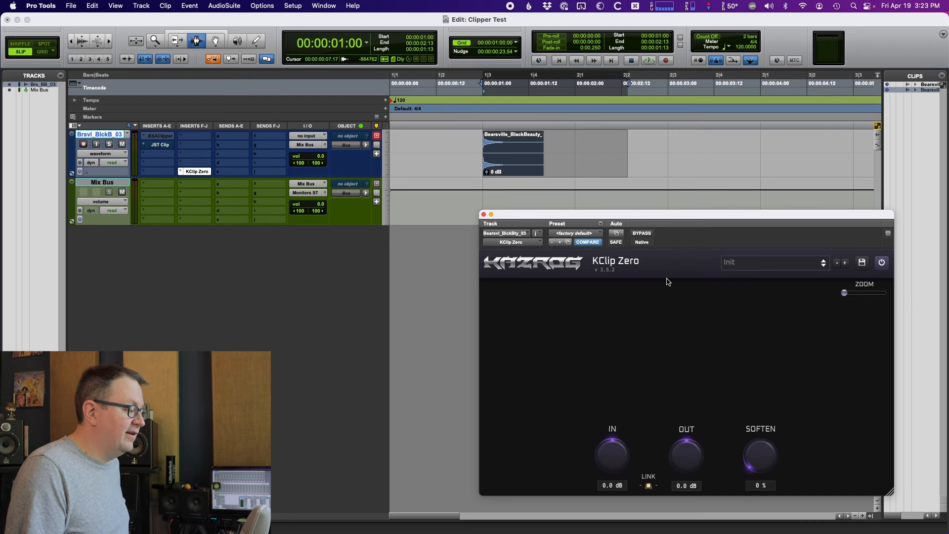
{"action": "mouse_move", "coordinate": [694, 252]}
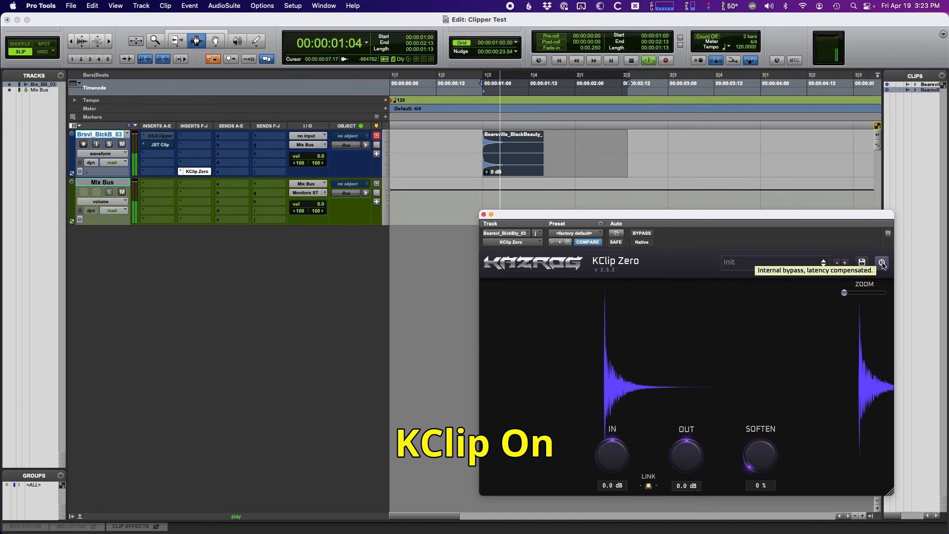
Bypass KClip Zero to hear the unclipped snare, then switch it back on.
{"action": "left_click", "coordinate": [882, 263]}
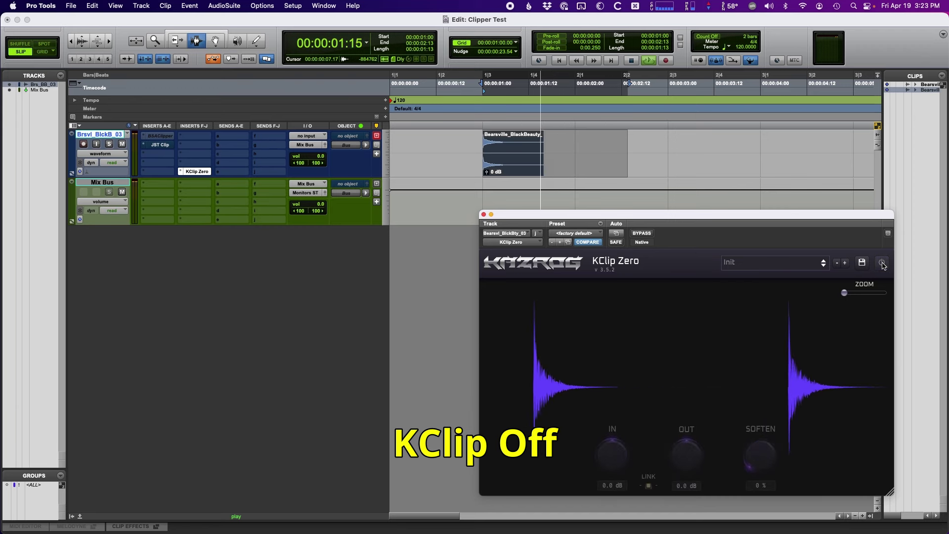
{"action": "left_click", "coordinate": [882, 262]}
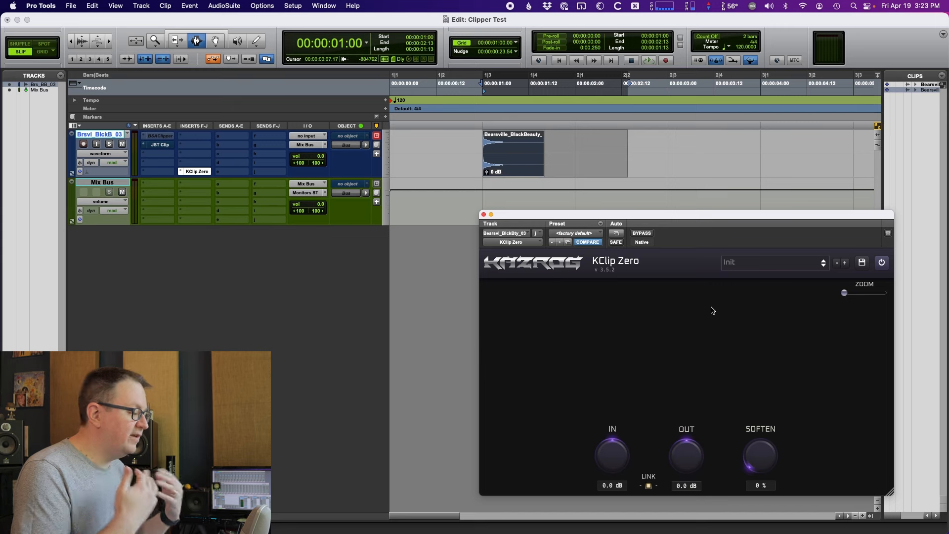
{"action": "mouse_move", "coordinate": [715, 308]}
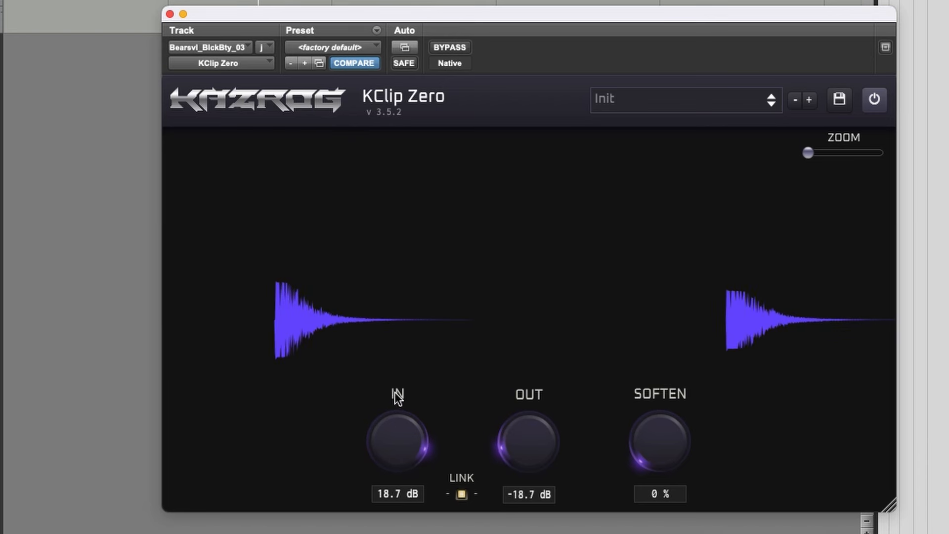
Drive KClip Zero's IN knob harder to 12.7 dB with linked -12.7 dB output.
{"action": "left_click_drag", "start_coordinate": [397, 424], "coordinate": [398, 396]}
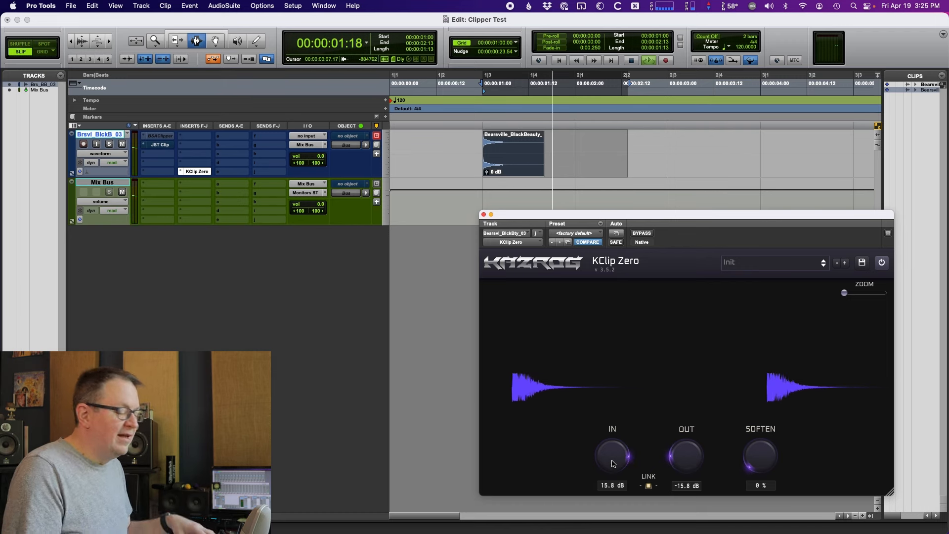
{"action": "mouse_move", "coordinate": [612, 462]}
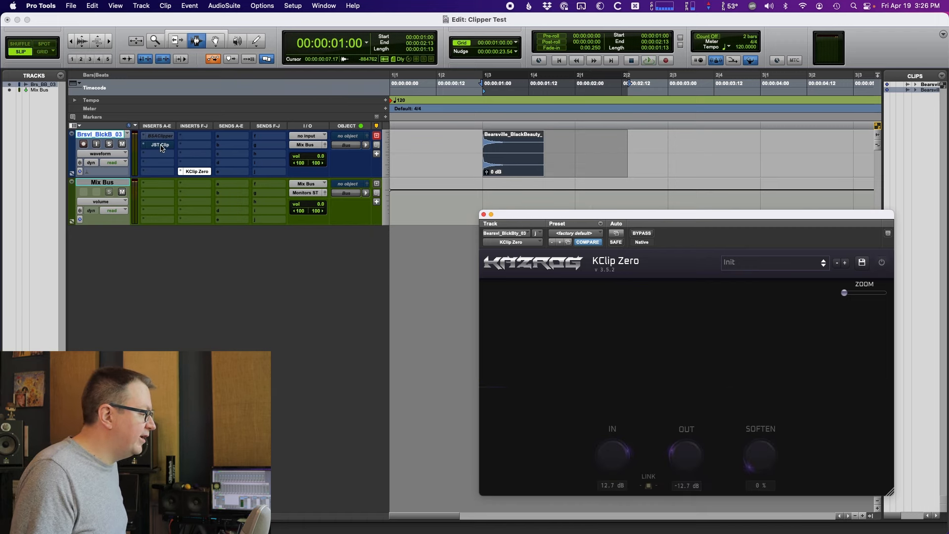
Bring up the JST Clip insert from the snare track's Inserts A-E column.
{"action": "left_click", "coordinate": [161, 144]}
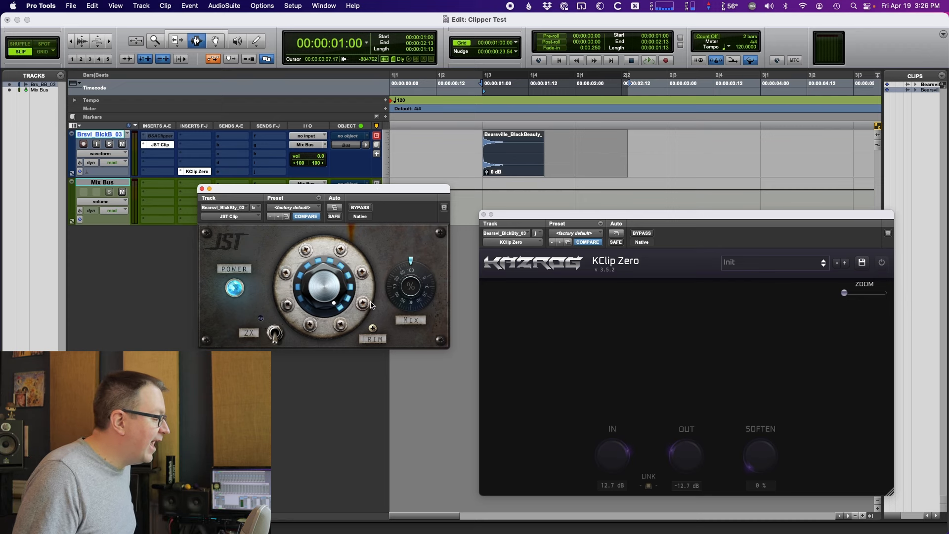
{"action": "mouse_move", "coordinate": [358, 268]}
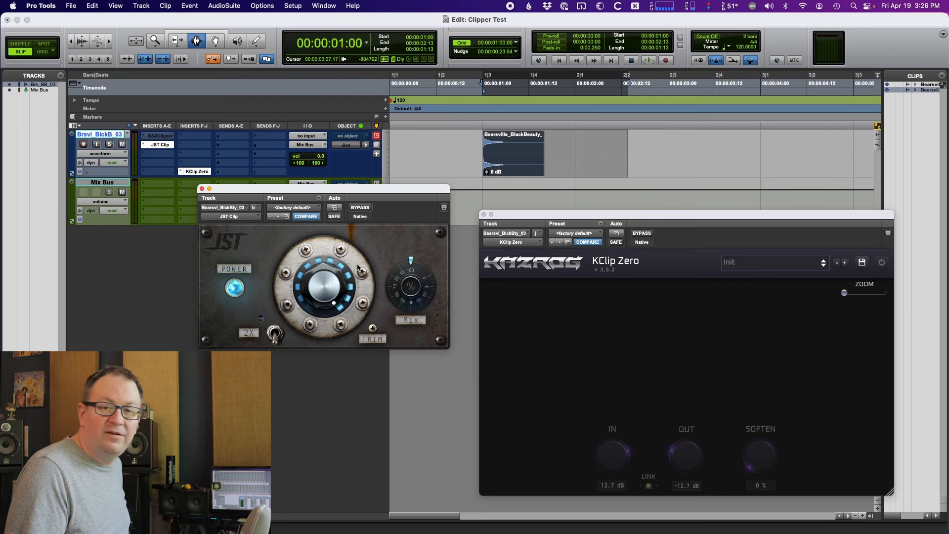
{"action": "left_click", "coordinate": [631, 60]}
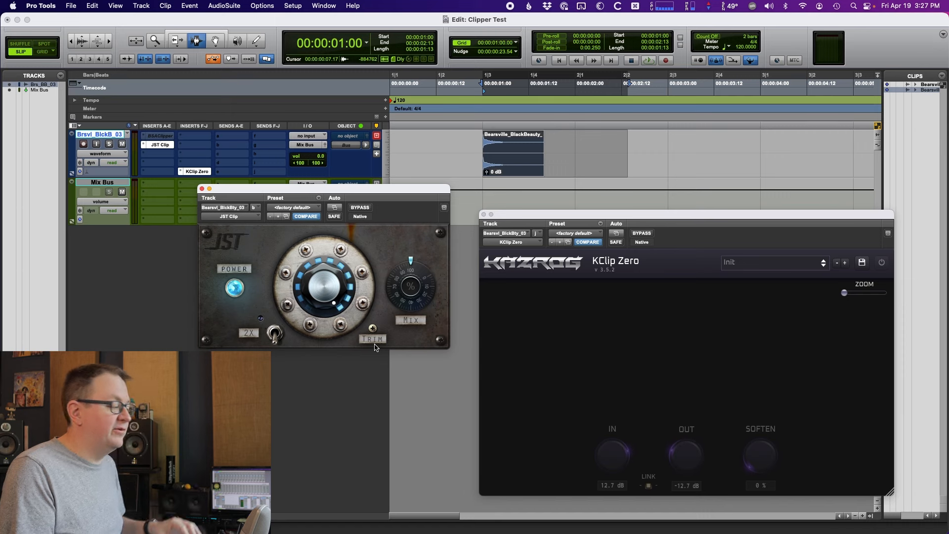
{"action": "mouse_move", "coordinate": [398, 234]}
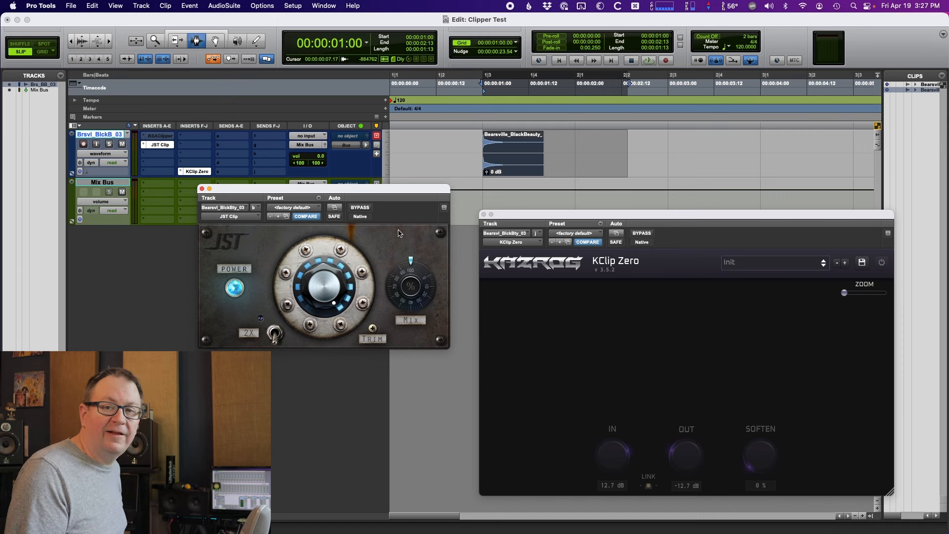
Toggle JST Clip's bypass off and back to compare the clipped and dry snare.
{"action": "left_click", "coordinate": [649, 61]}
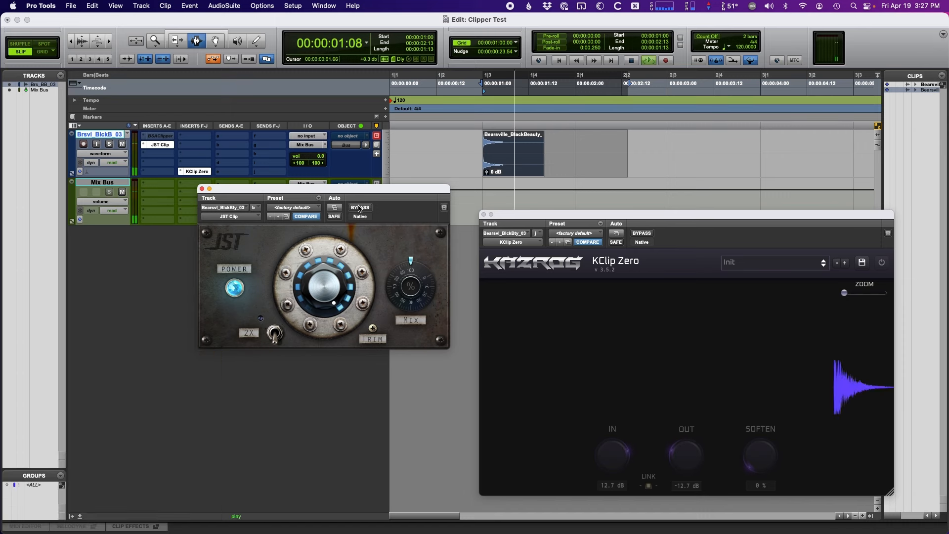
{"action": "left_click", "coordinate": [360, 206]}
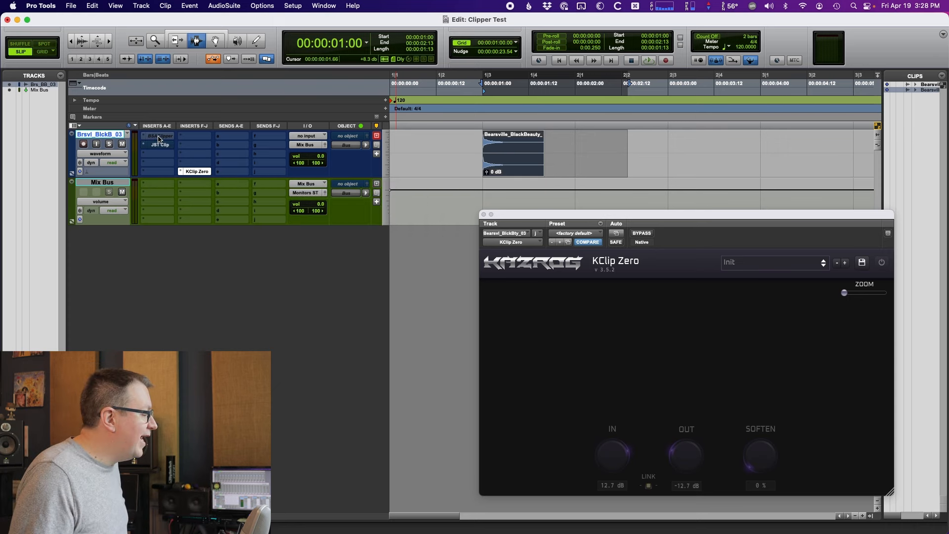
Bring up the BSAClipper insert at the top of the snare track's inserts.
{"action": "left_click", "coordinate": [159, 136]}
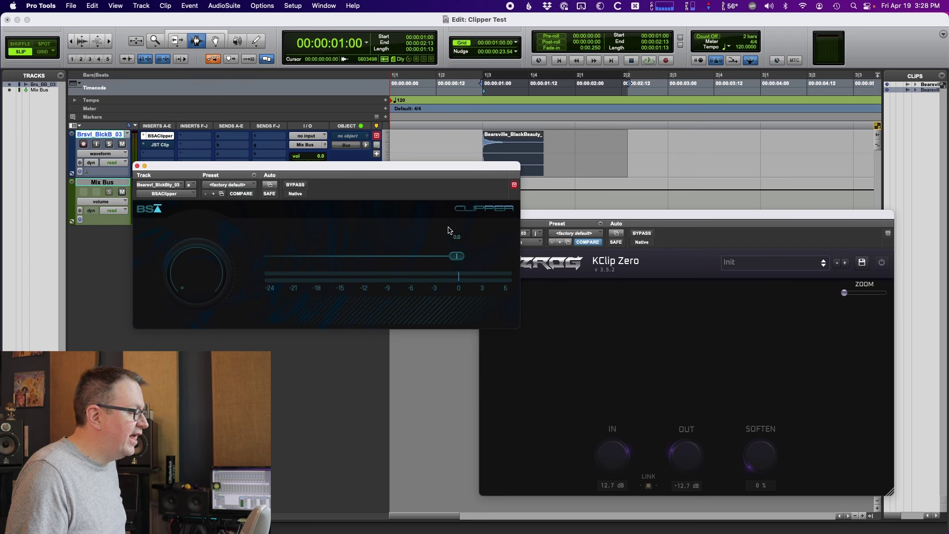
{"action": "mouse_move", "coordinate": [729, 337]}
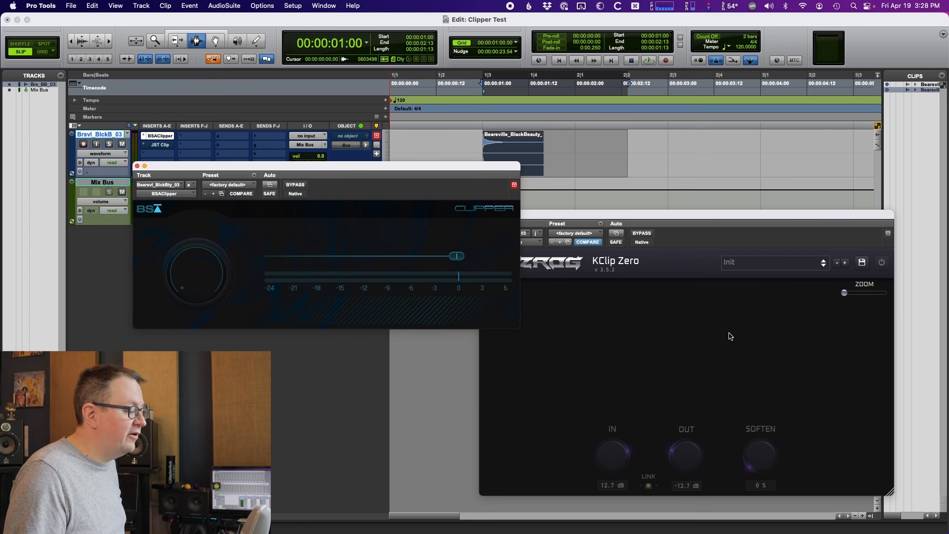
{"action": "mouse_move", "coordinate": [678, 387]}
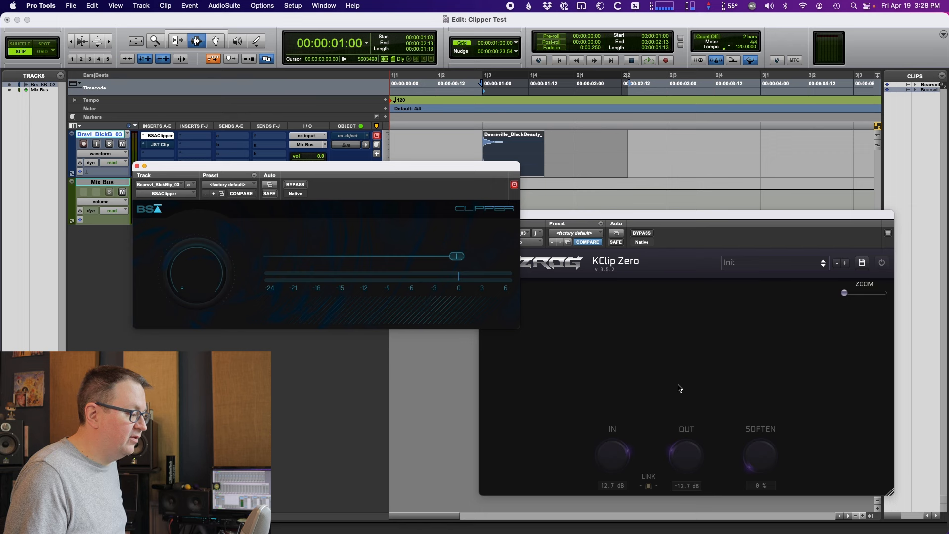
{"action": "mouse_move", "coordinate": [465, 238]}
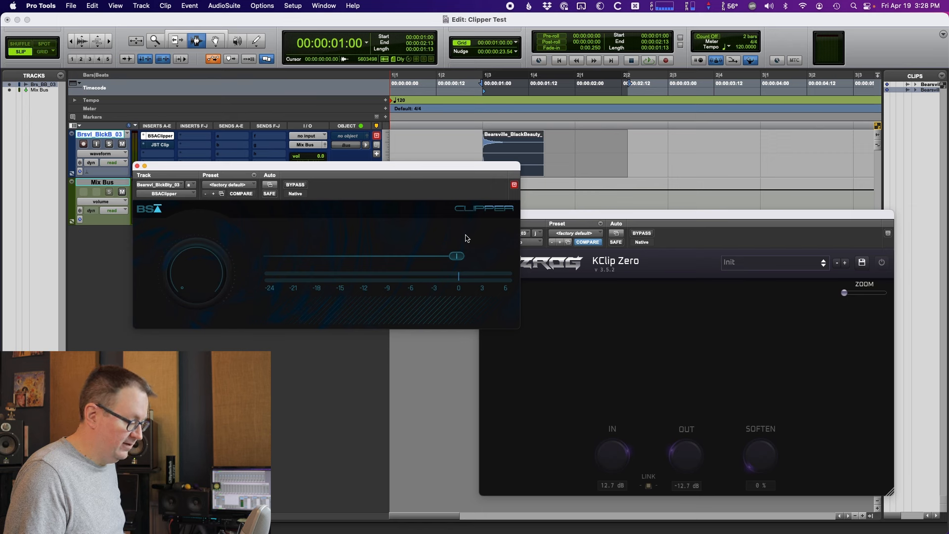
Pull the BSA Clipper threshold down from 0 to -7.3 dB.
{"action": "left_click", "coordinate": [649, 60]}
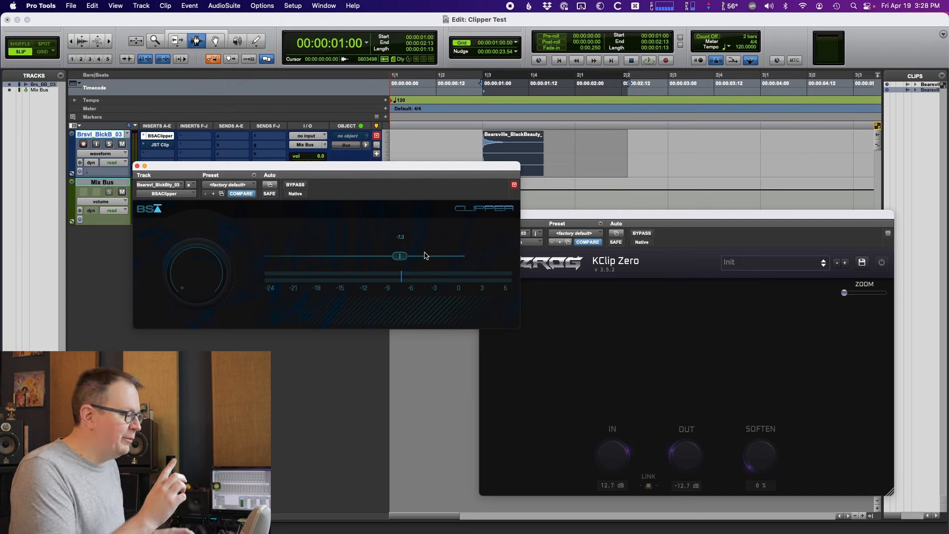
{"action": "mouse_move", "coordinate": [428, 254]}
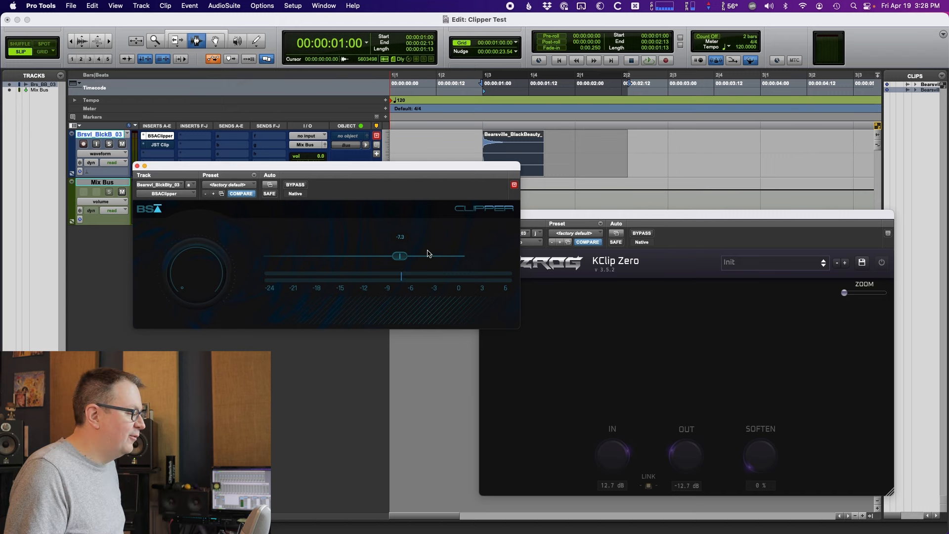
{"action": "mouse_move", "coordinate": [382, 234]}
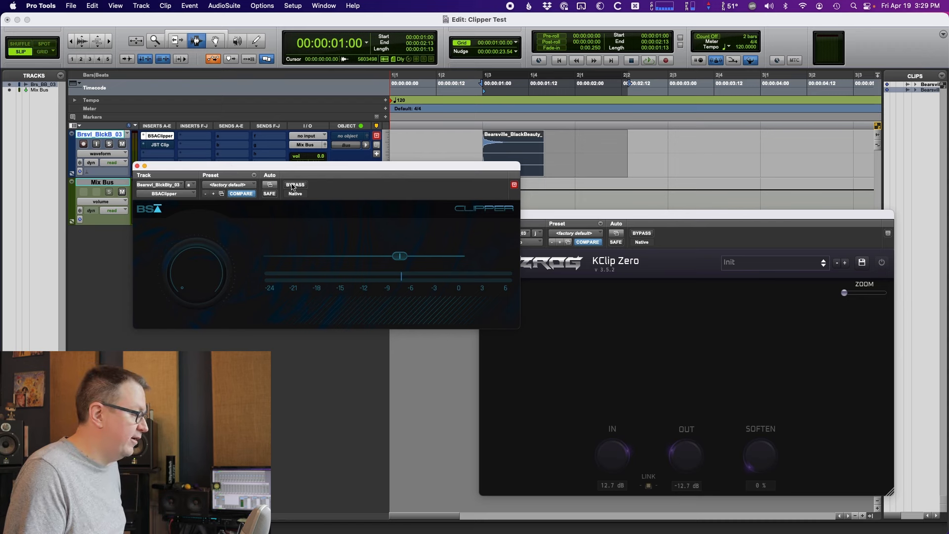
{"action": "mouse_move", "coordinate": [303, 186]}
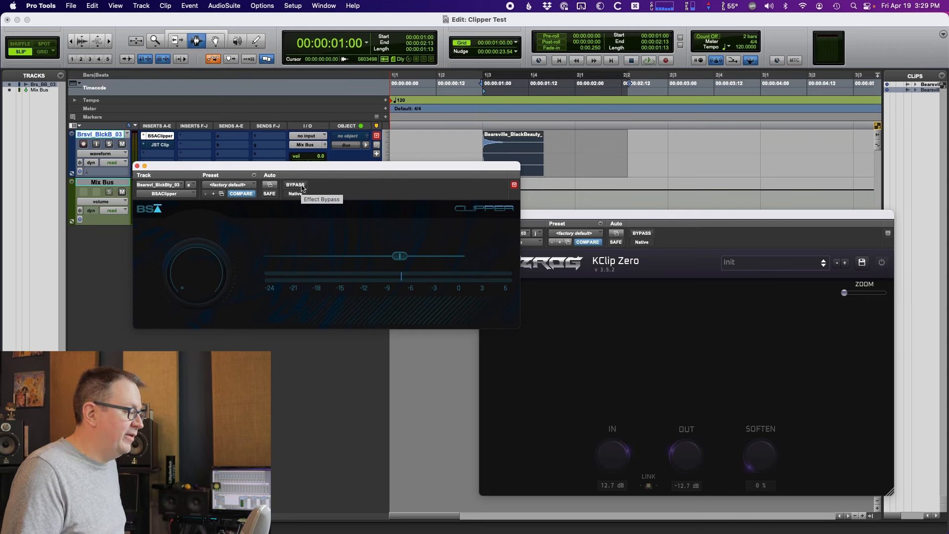
{"action": "left_click", "coordinate": [649, 60]}
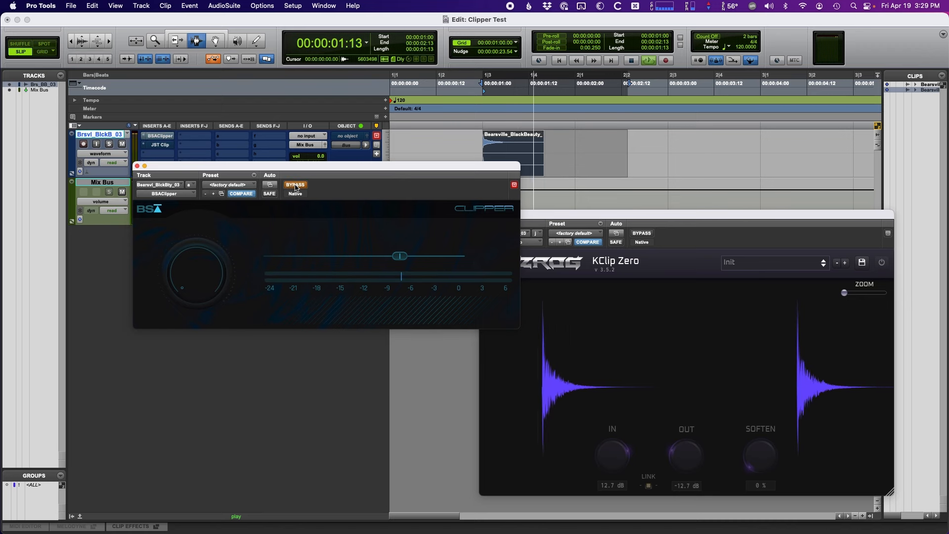
{"action": "left_click", "coordinate": [294, 185]}
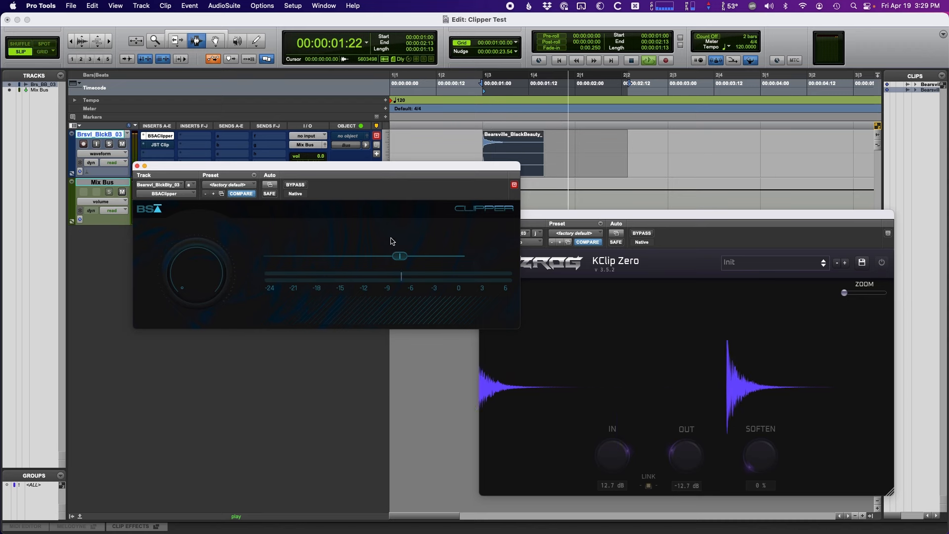